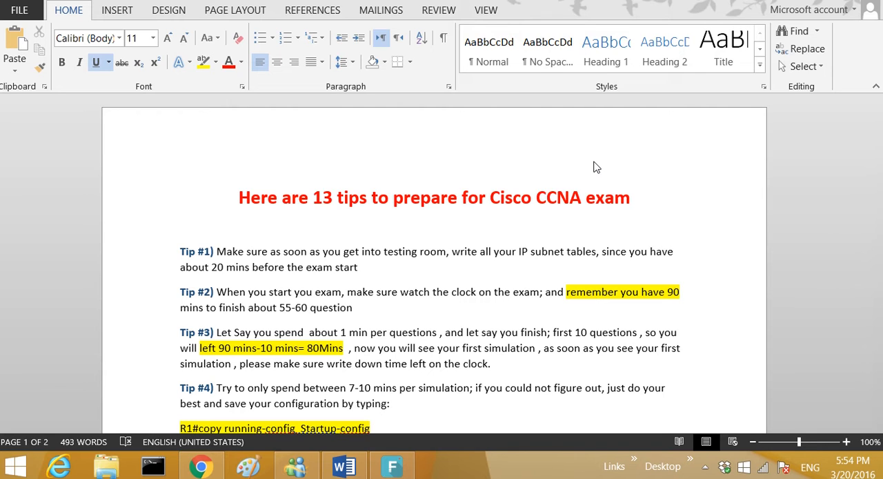
mouse_move(515, 102)
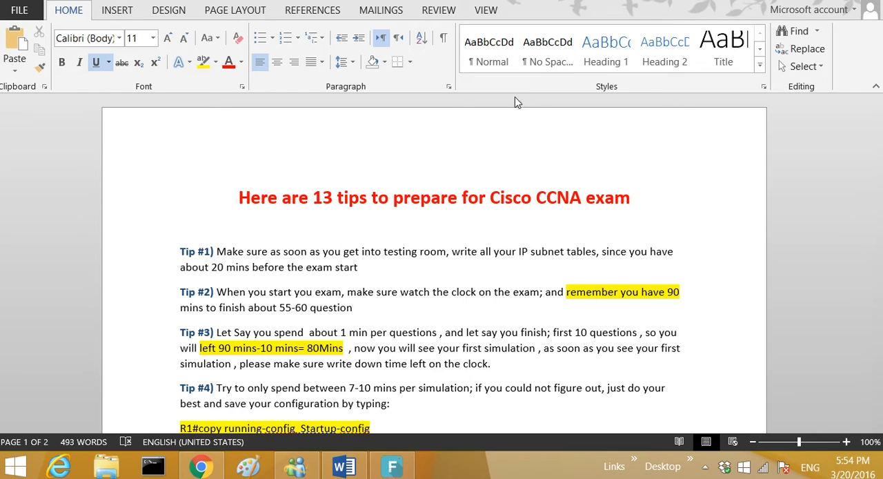
mouse_move(504, 221)
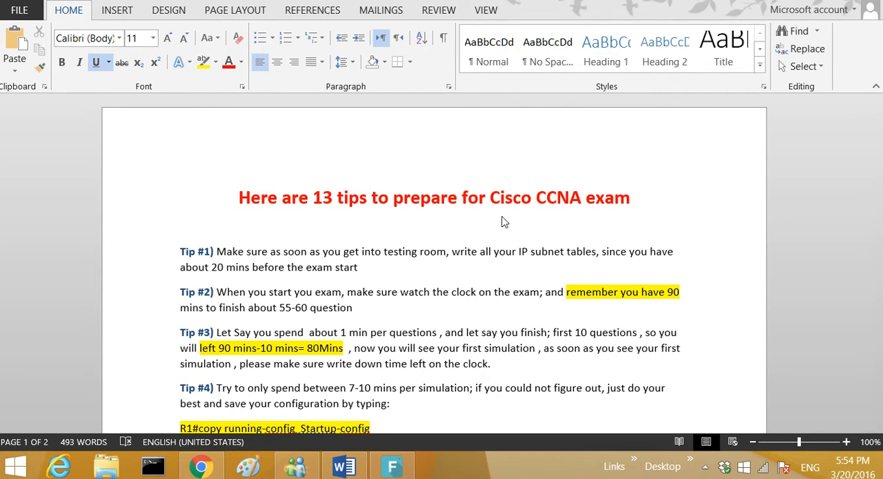
mouse_move(522, 198)
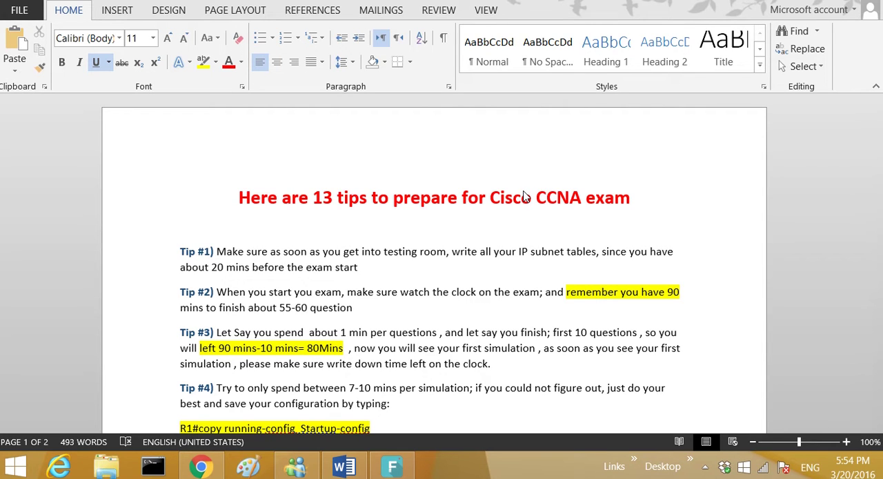
mouse_move(238, 250)
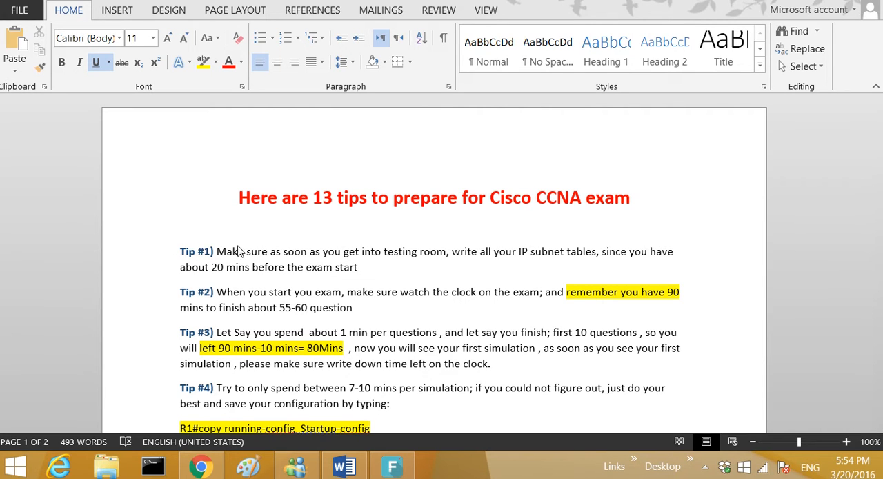
mouse_move(334, 262)
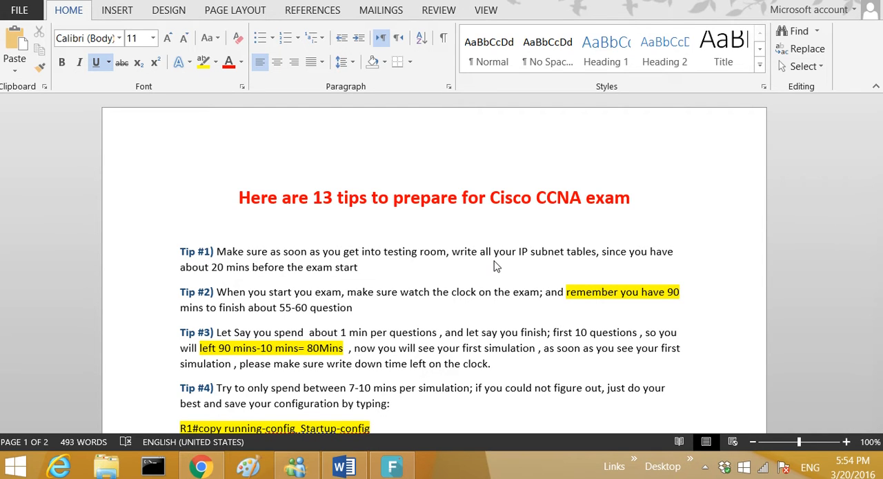
mouse_move(579, 262)
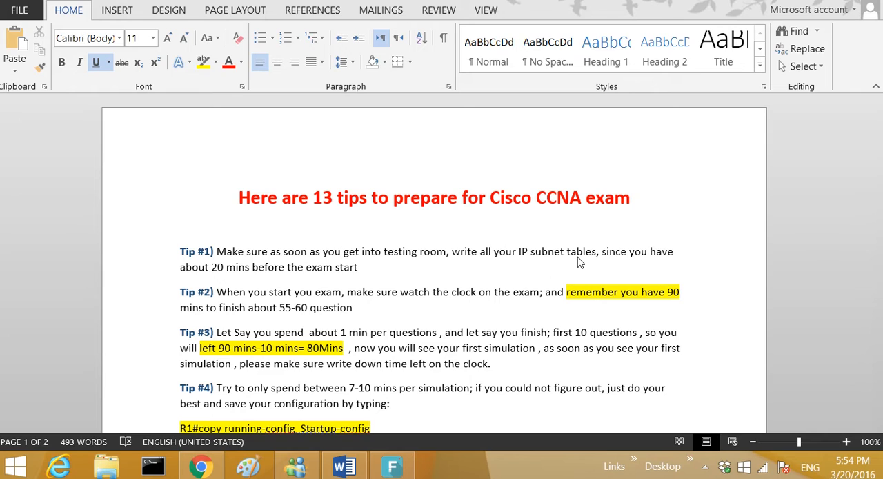
mouse_move(211, 276)
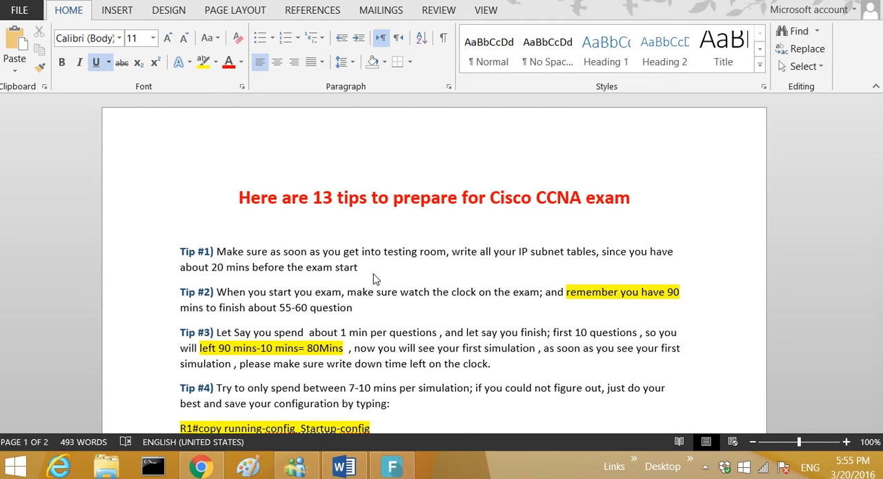
mouse_move(233, 295)
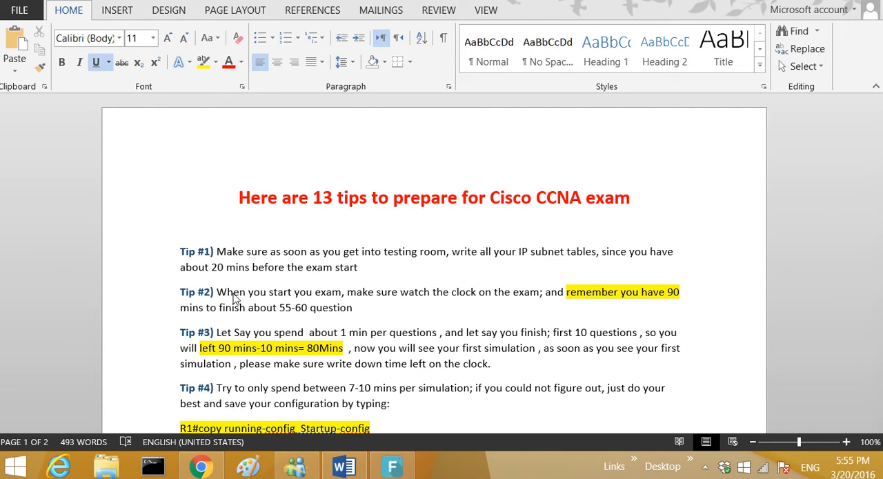
mouse_move(362, 298)
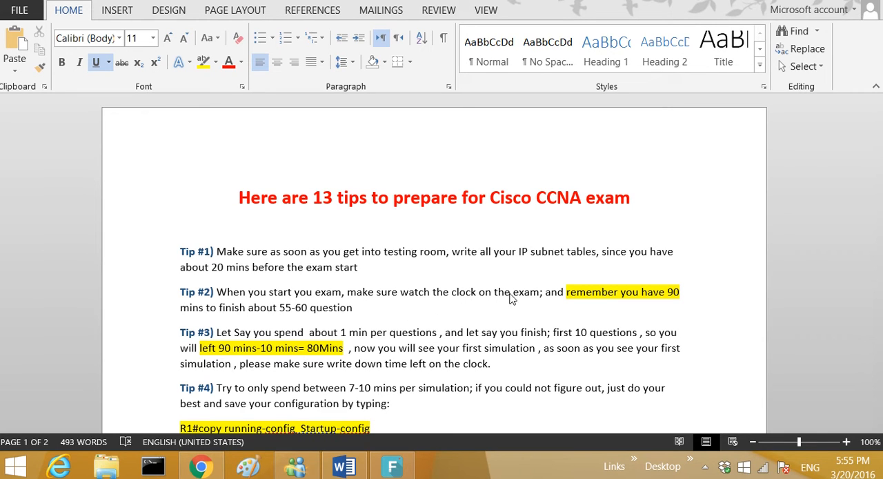
mouse_move(629, 301)
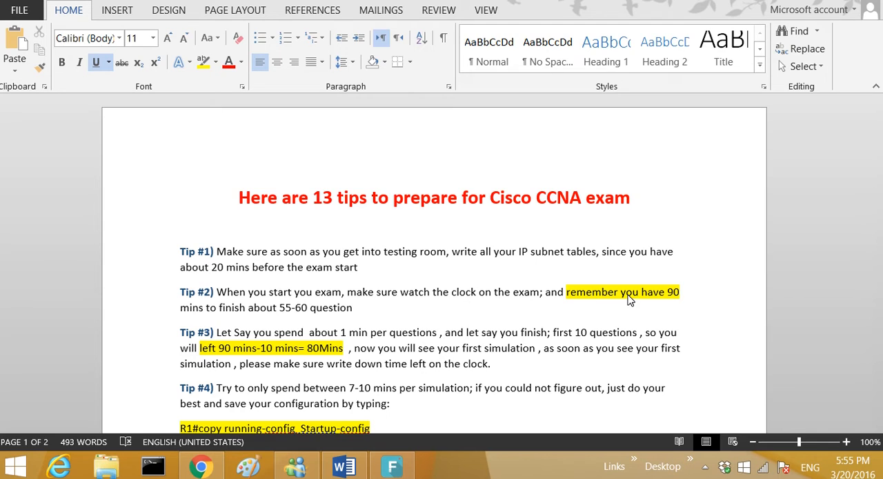
mouse_move(322, 319)
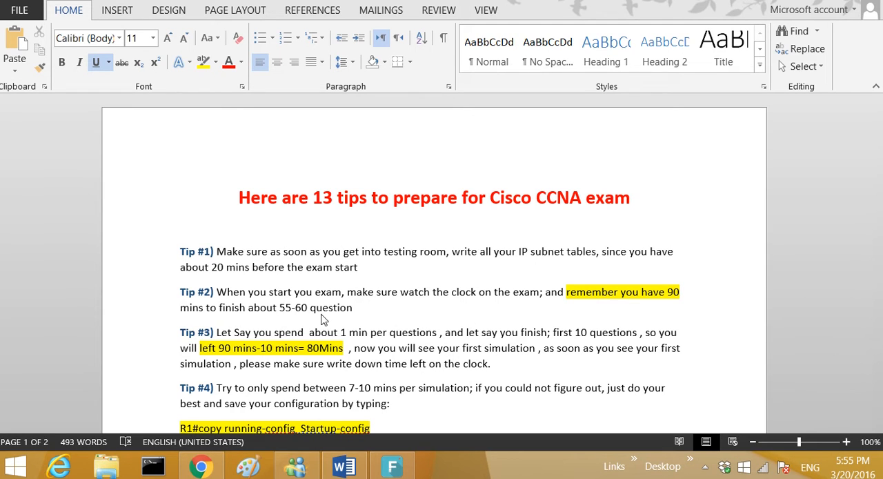
mouse_move(356, 317)
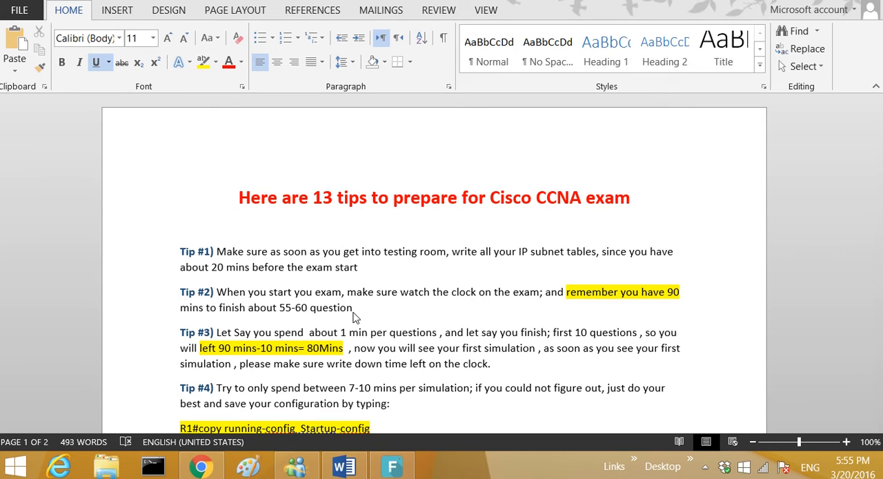
mouse_move(338, 332)
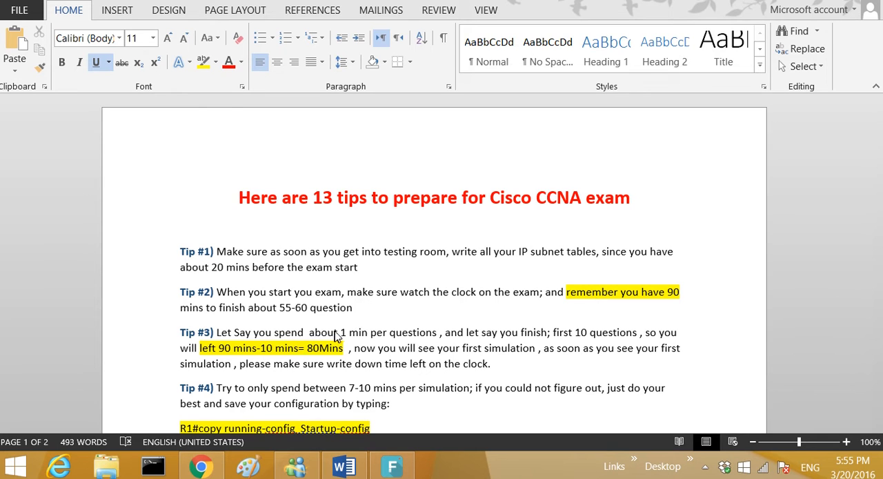
mouse_move(413, 339)
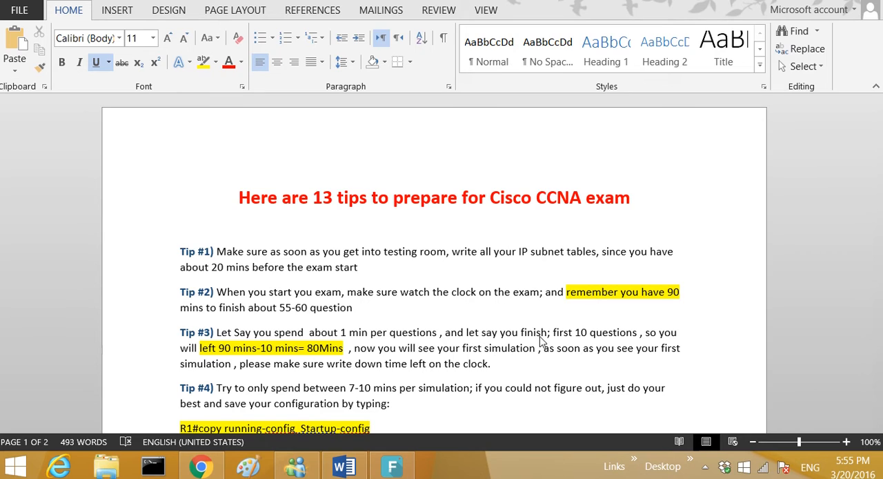
mouse_move(541, 349)
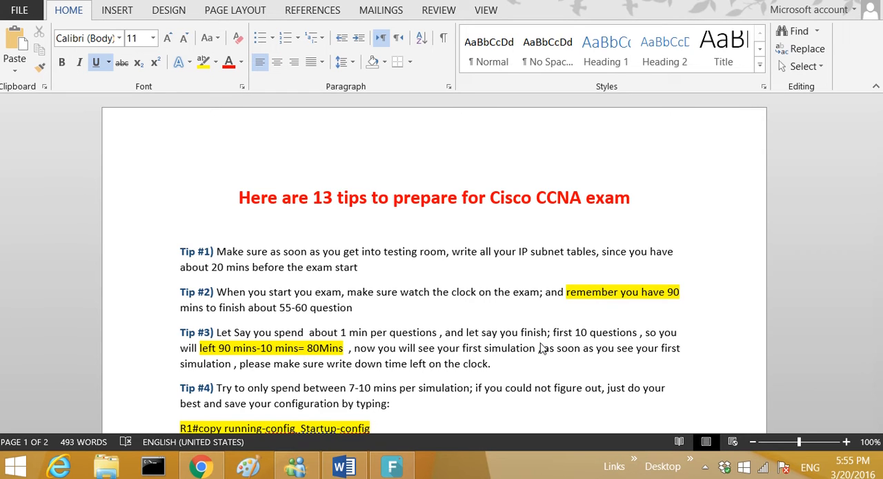
mouse_move(630, 363)
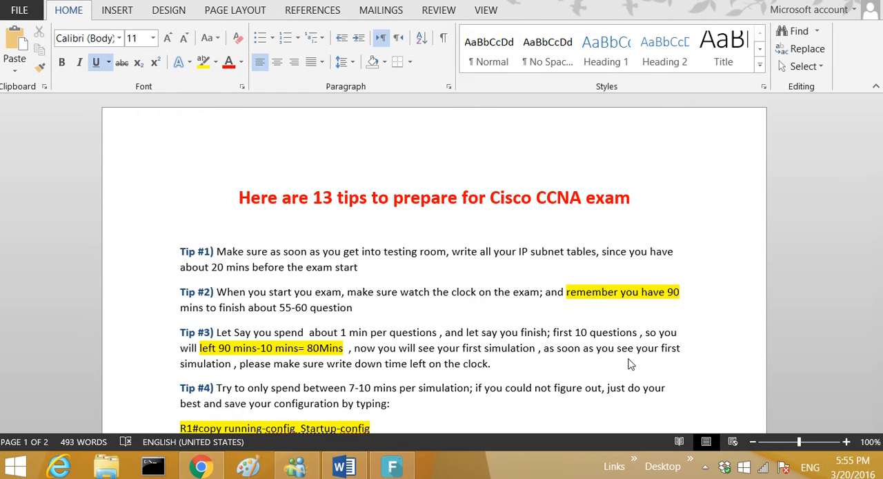
mouse_move(187, 354)
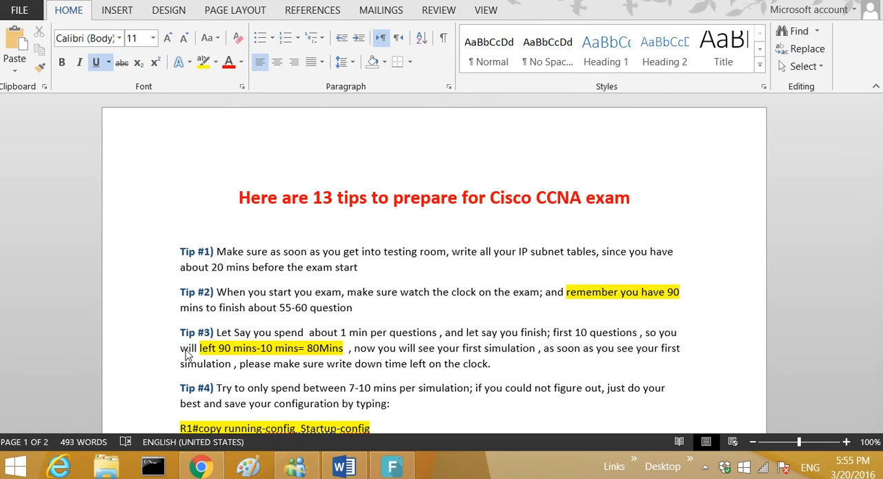
mouse_move(357, 365)
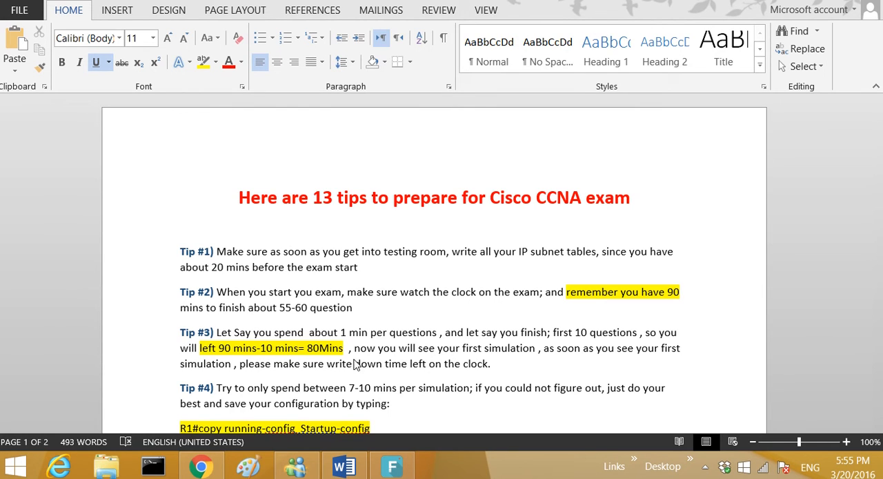
mouse_move(469, 356)
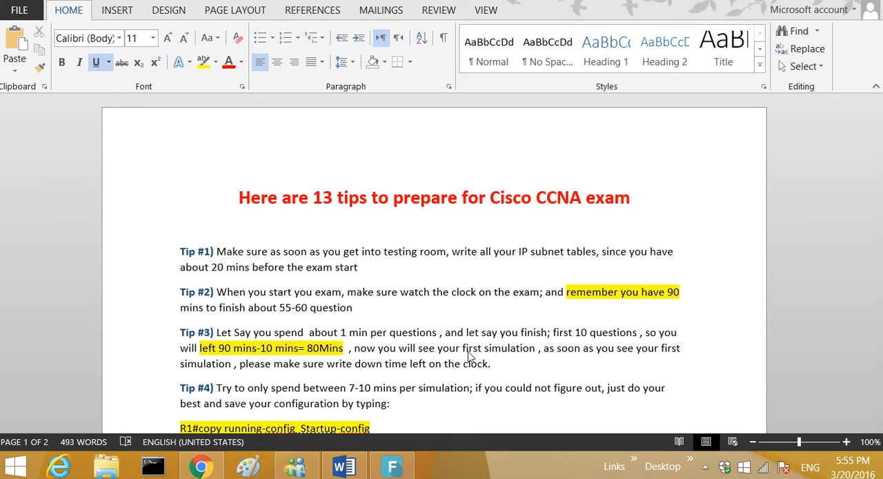
mouse_move(540, 355)
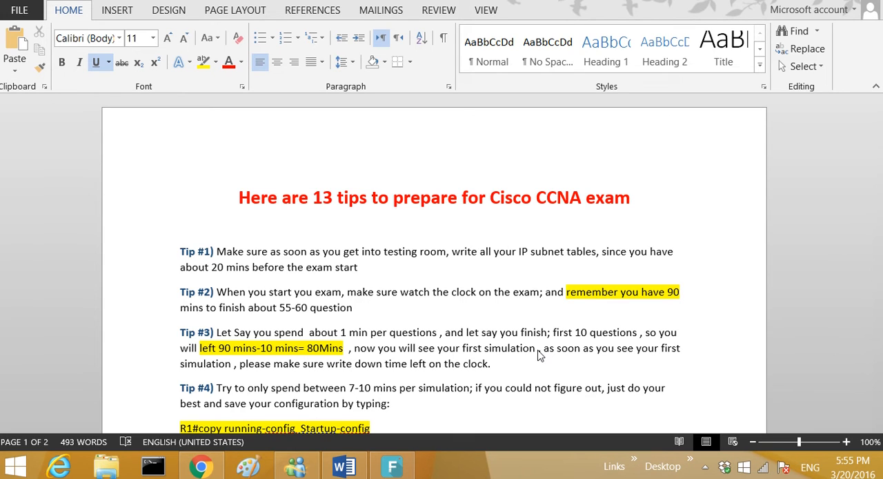
mouse_move(700, 360)
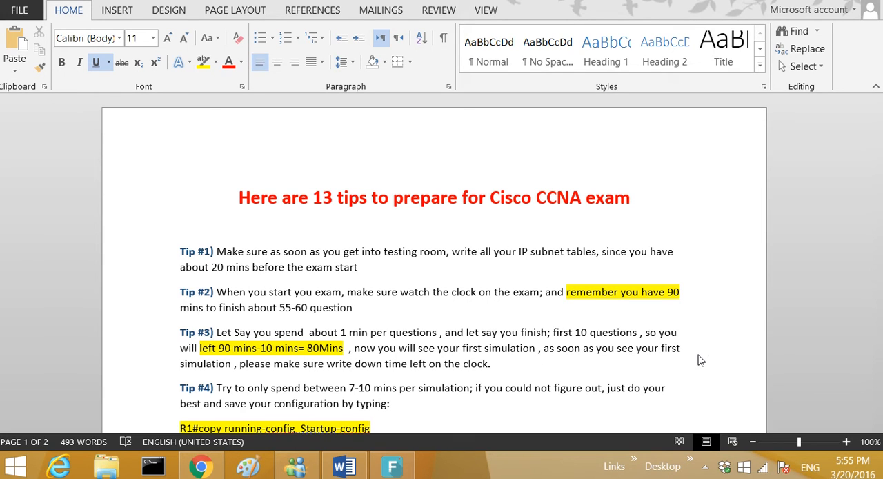
mouse_move(343, 372)
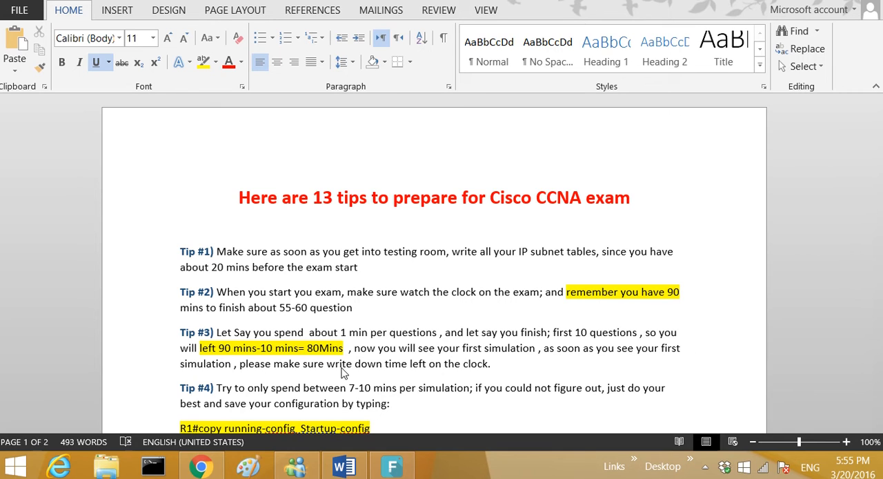
mouse_move(505, 369)
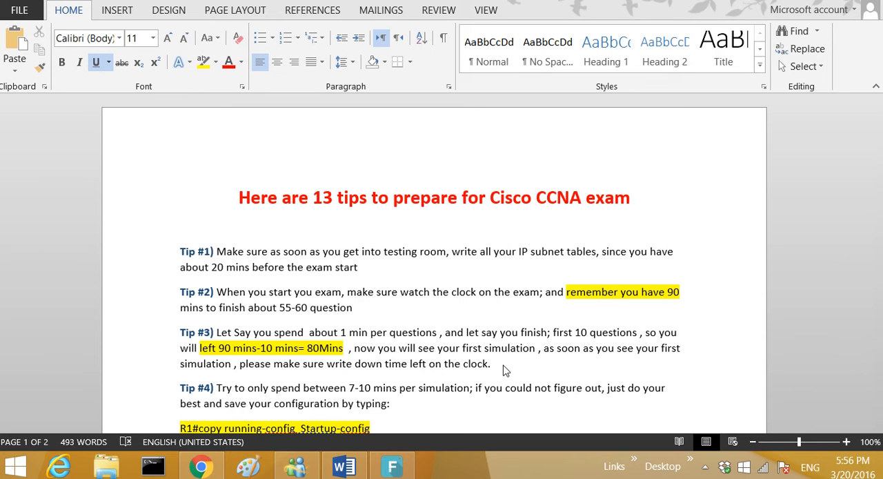
mouse_move(231, 389)
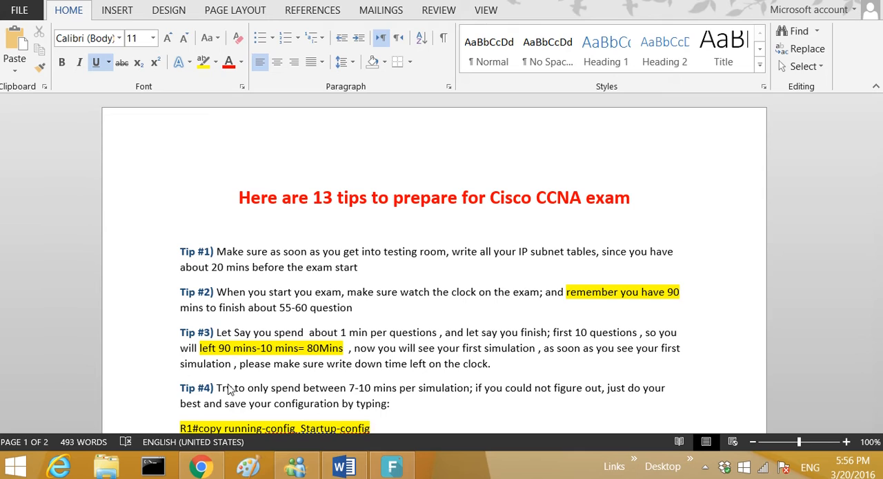
mouse_move(293, 393)
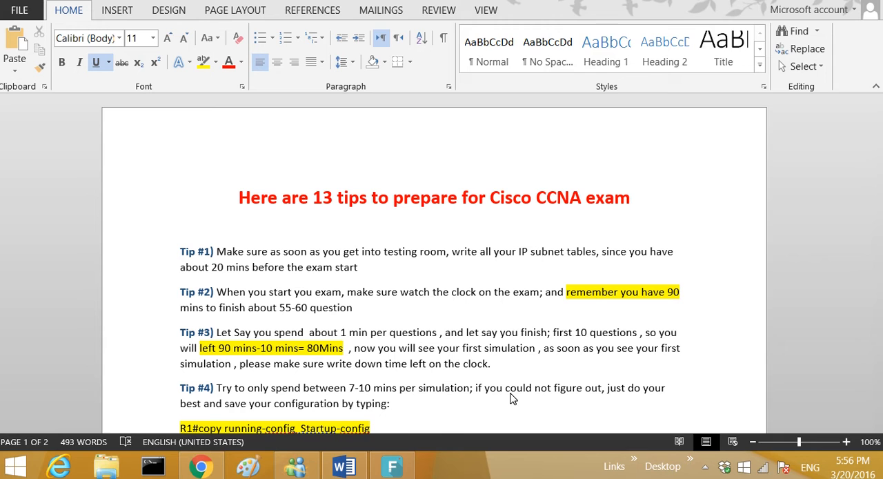
mouse_move(291, 407)
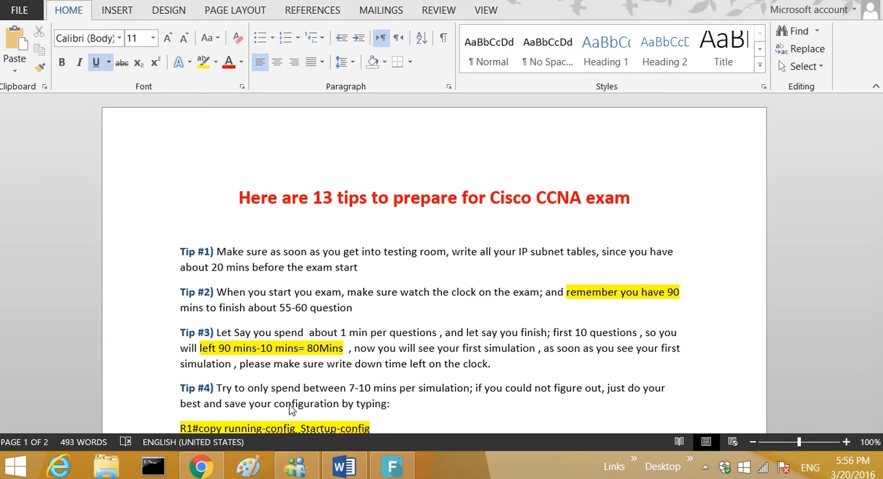
- Scroll the CCNA tips document so Tip #5 appears below Tips #1–#4
scroll(down, 3)
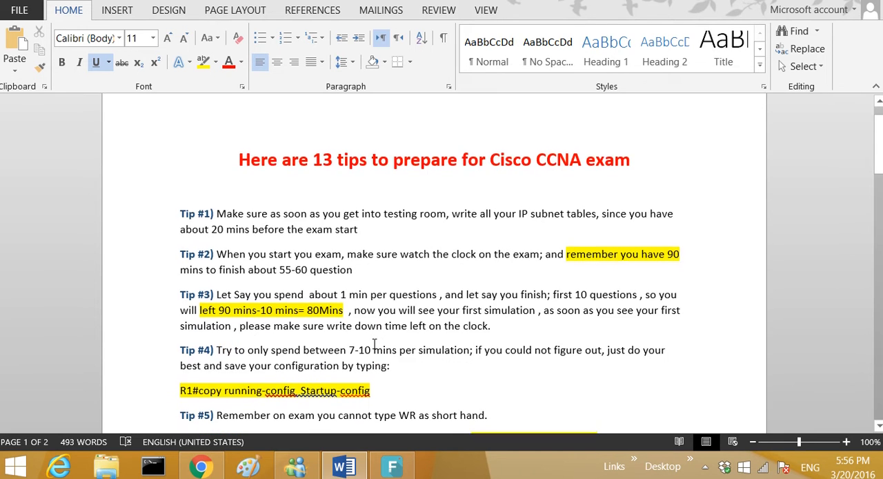
- Scroll further down to bring Tips #6 and #7 into view
scroll(down, 3)
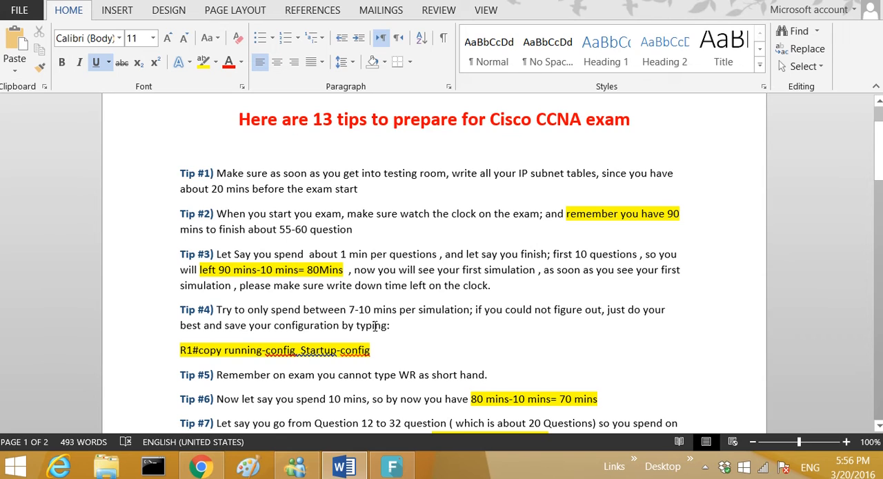
mouse_move(116, 369)
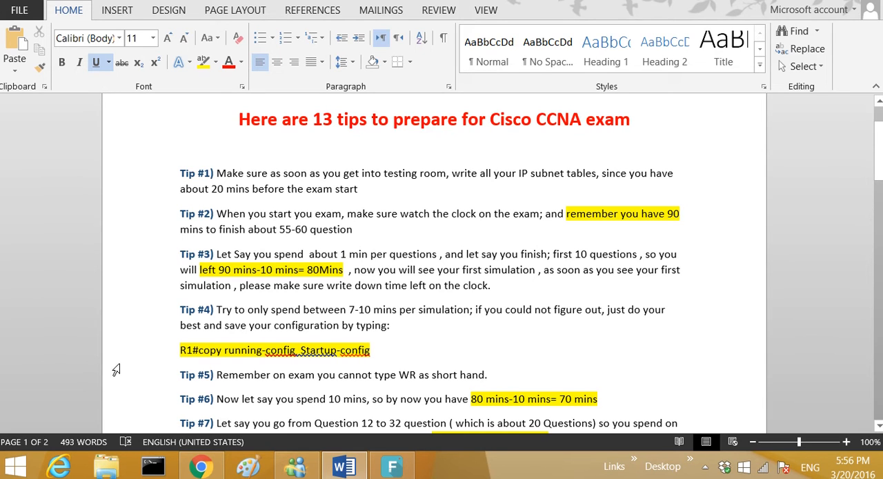
mouse_move(381, 378)
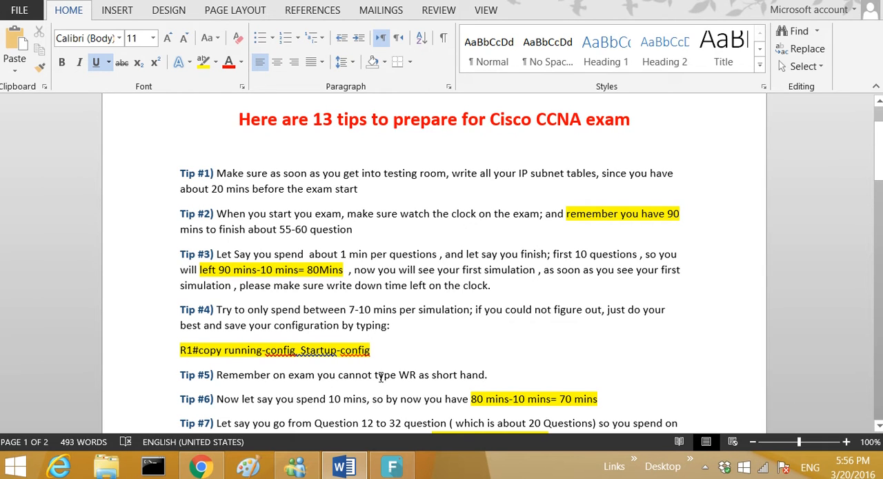
mouse_move(399, 380)
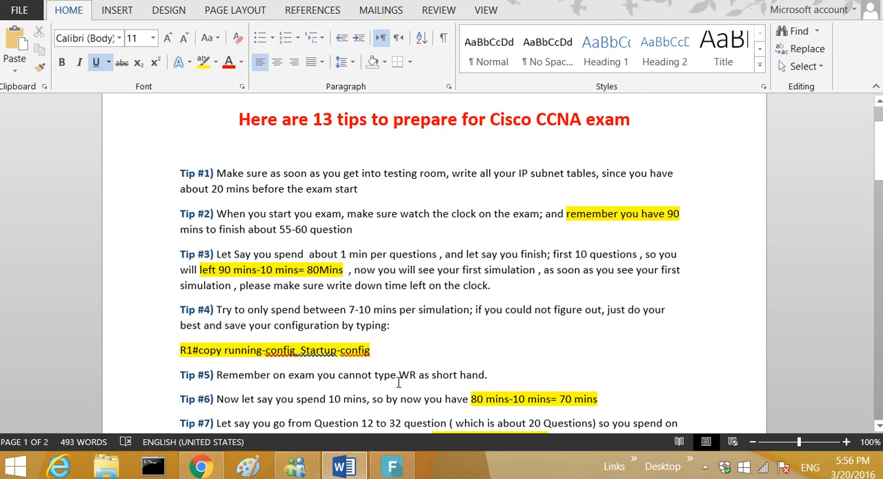
mouse_move(396, 367)
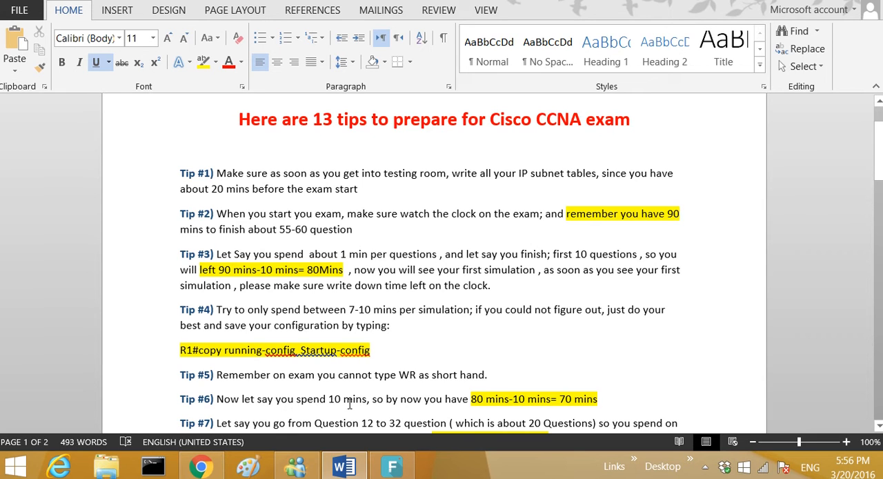
mouse_move(504, 406)
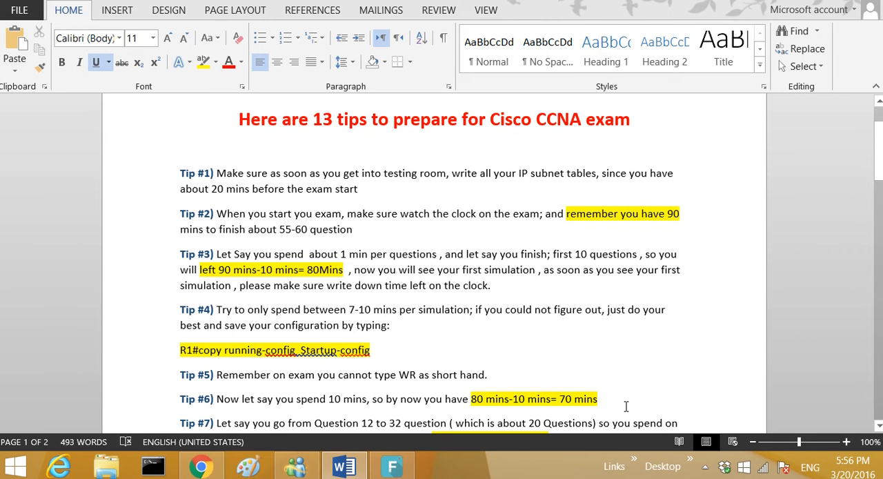
scroll(down, 3)
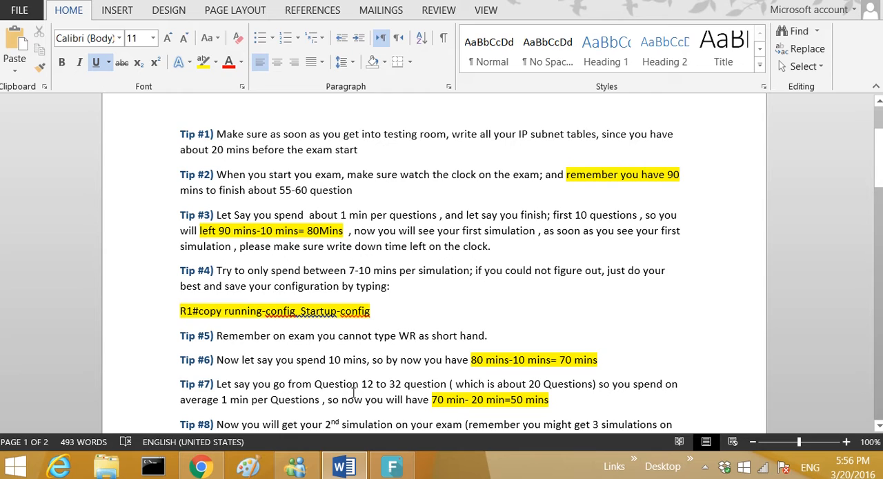
mouse_move(412, 382)
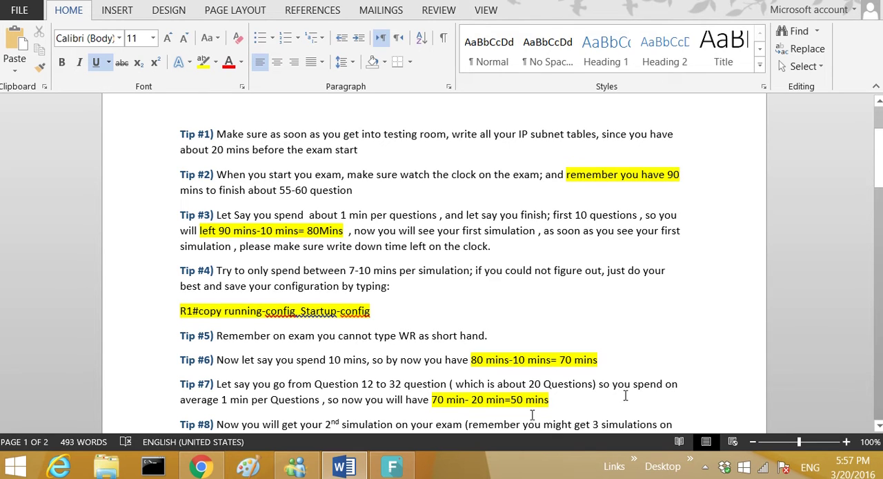
mouse_move(487, 404)
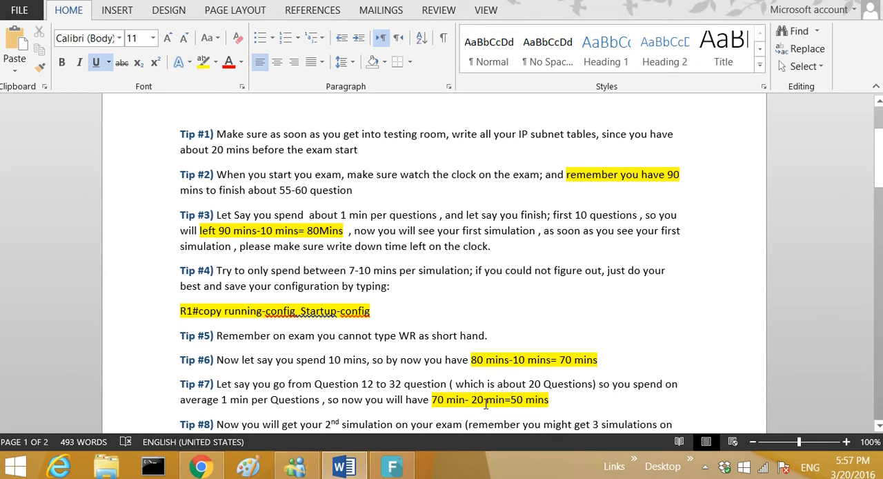
mouse_move(523, 399)
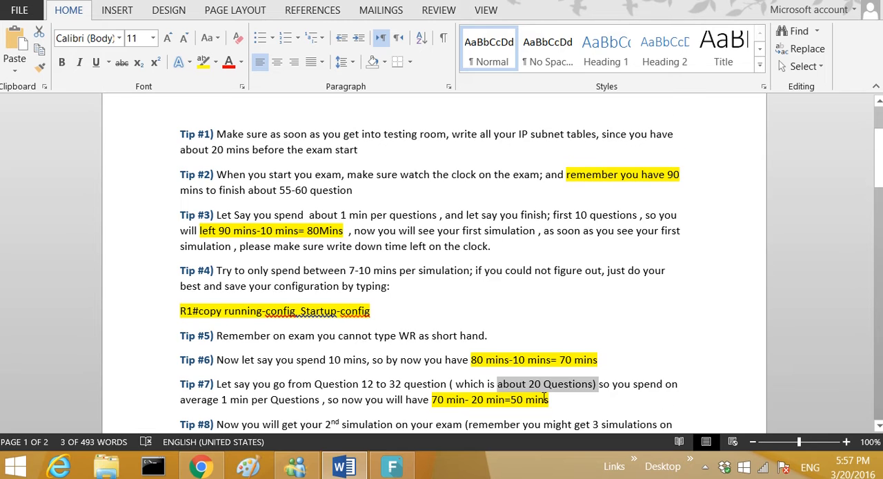
- Read down to Tips #8–#11, selecting the Tip #9 phrase about noting 50 minutes
scroll(down, 3)
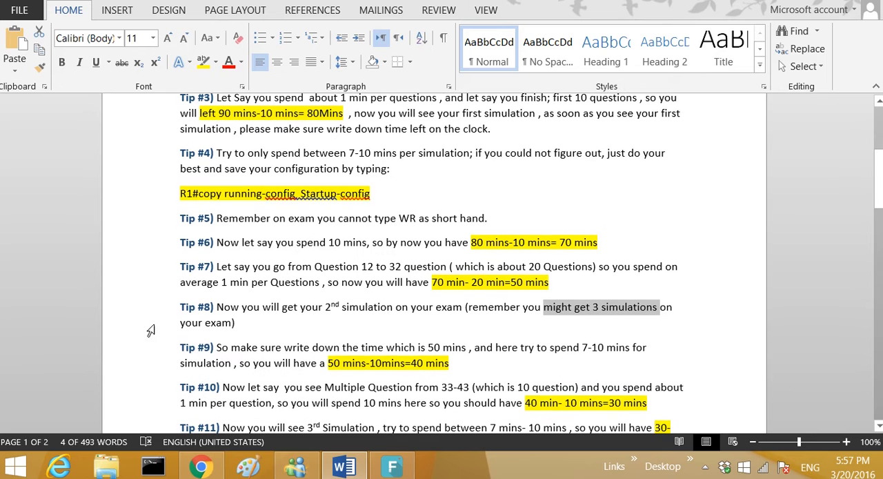
drag(260, 347, 411, 347)
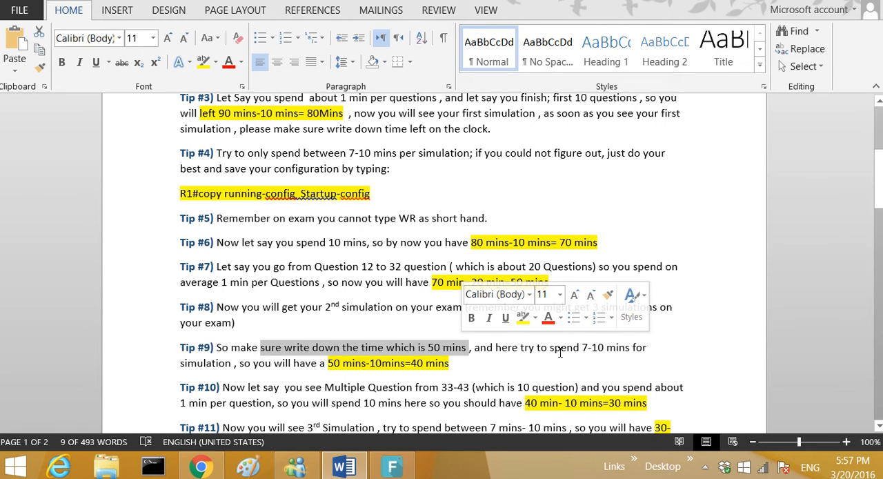
click(300, 372)
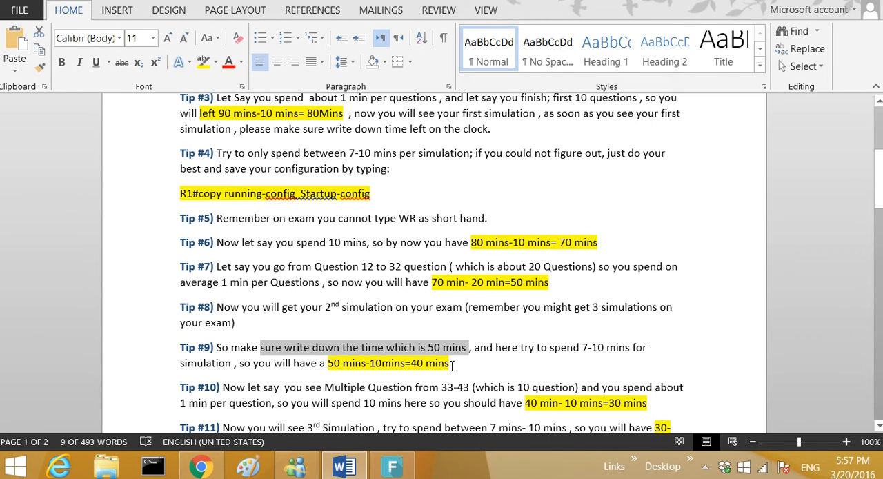
scroll(down, 3)
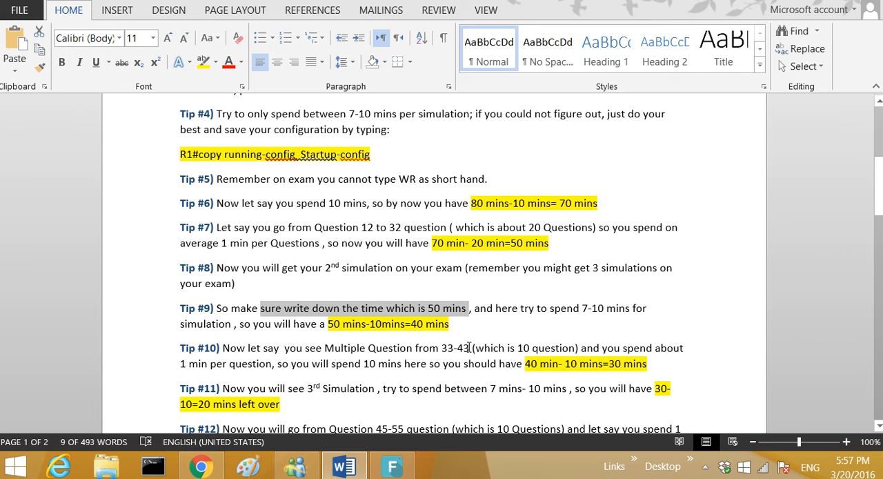
mouse_move(212, 373)
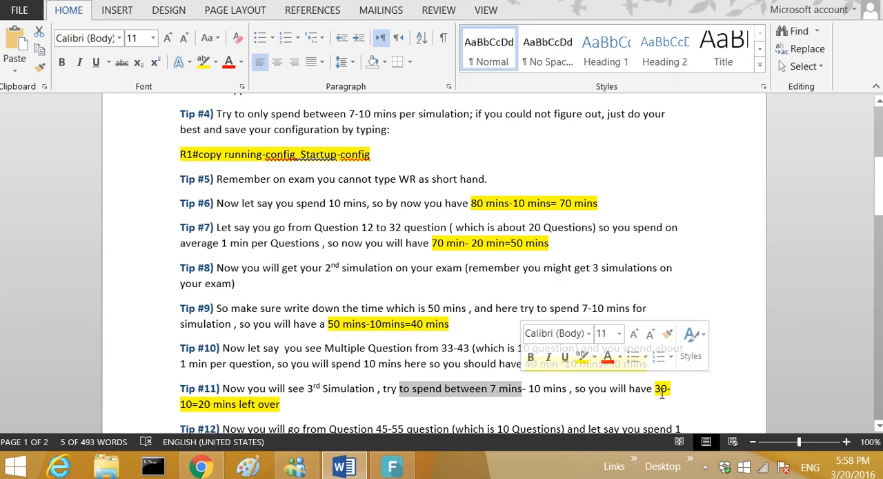
- Reach Tips #12–#13 and select the summary's reminder to watch the clock
scroll(down, 3)
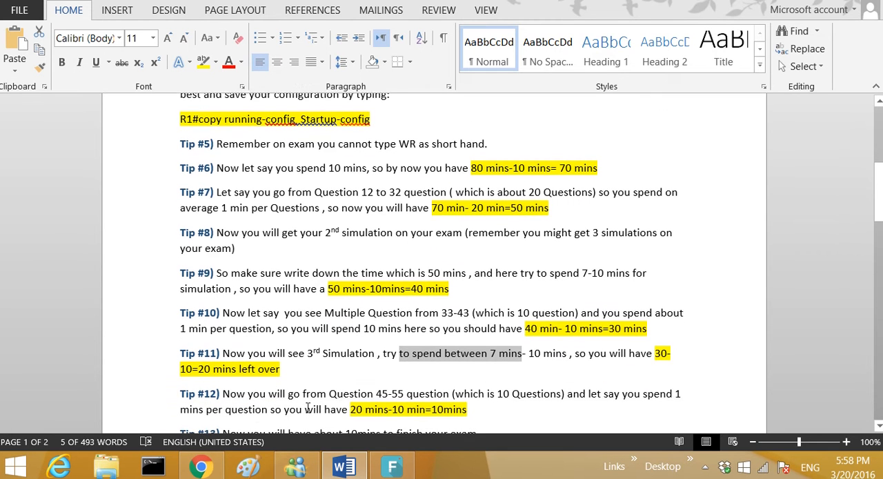
scroll(down, 3)
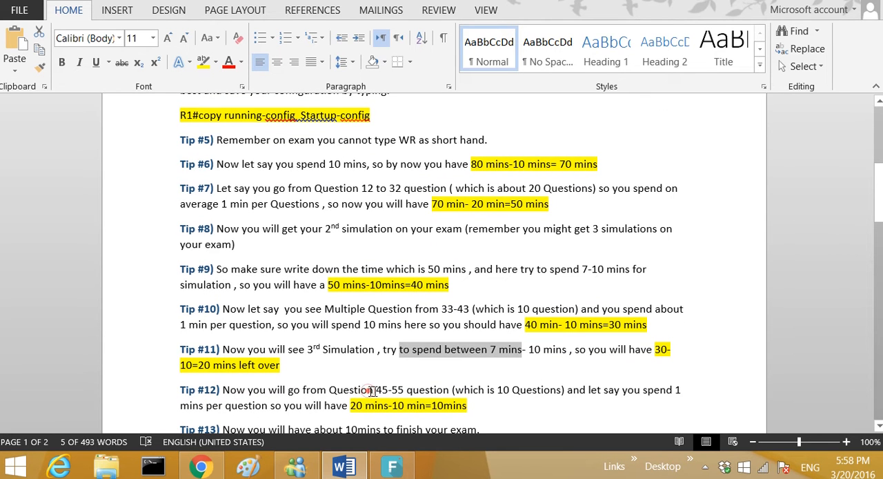
double_click(360, 389)
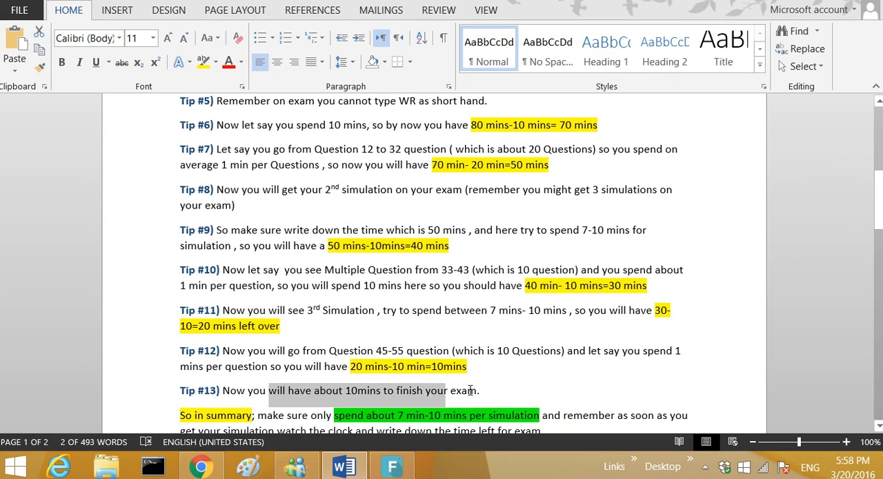
scroll(down, 3)
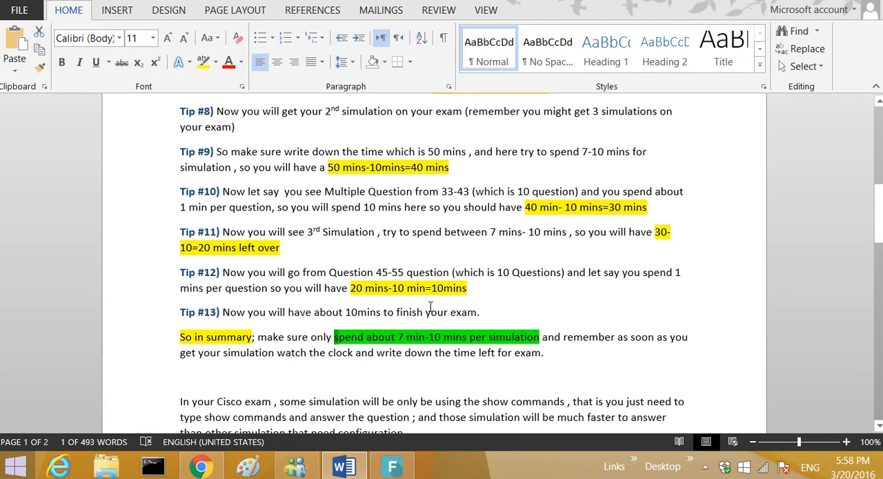
mouse_move(523, 333)
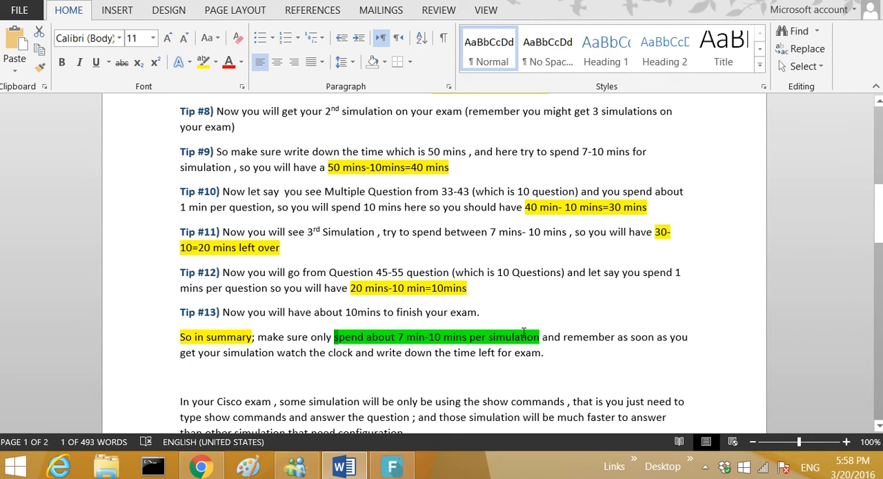
drag(540, 336, 687, 336)
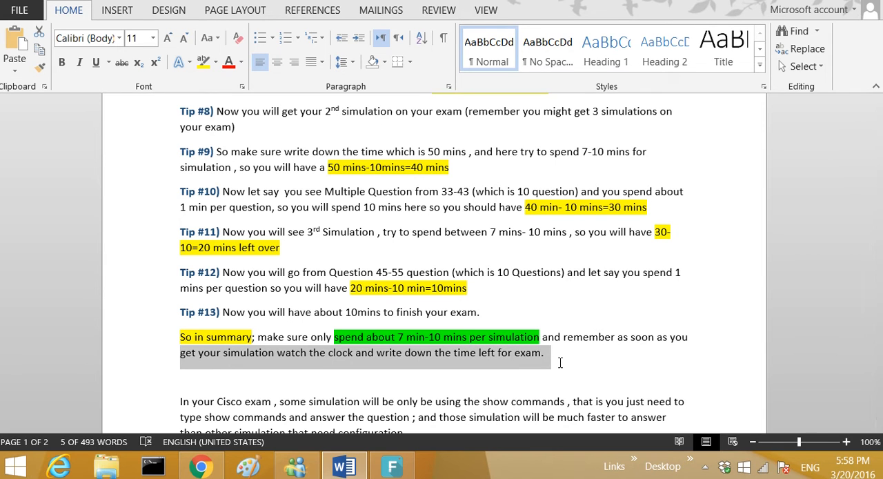
- Select the show-commands-only simulation note and scroll to the end of page 1
scroll(down, 3)
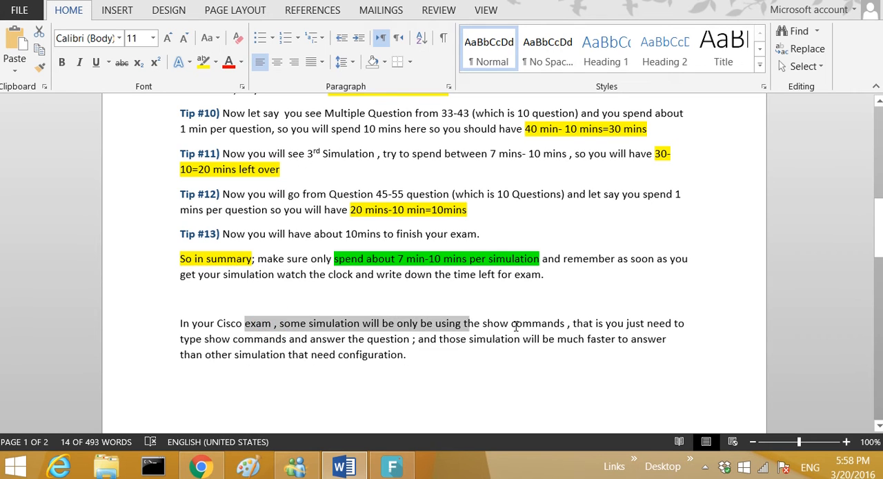
drag(245, 323, 563, 323)
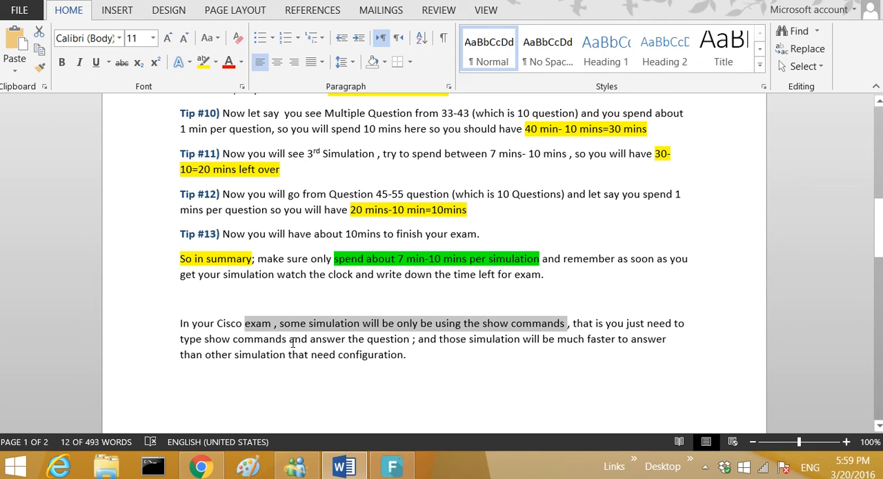
mouse_move(535, 338)
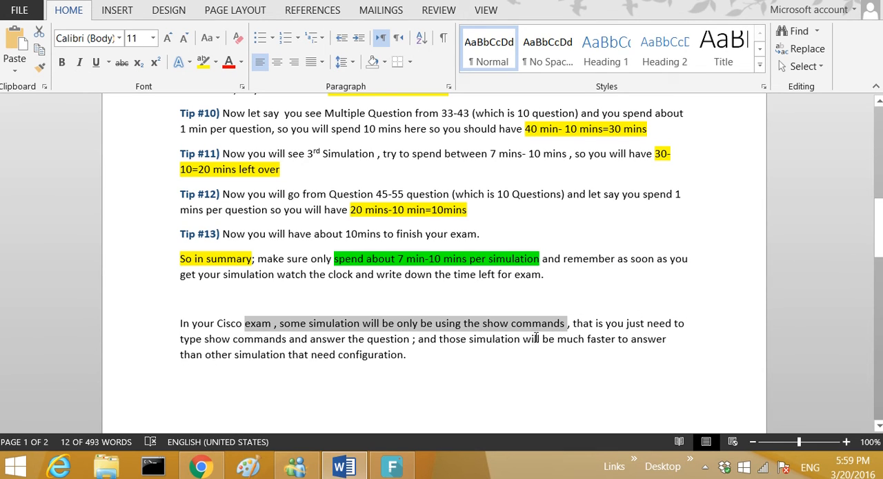
mouse_move(633, 341)
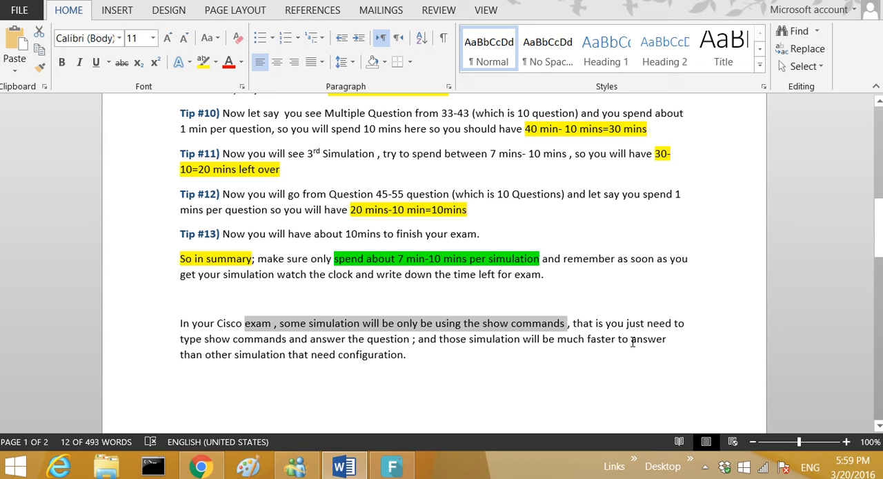
scroll(down, 3)
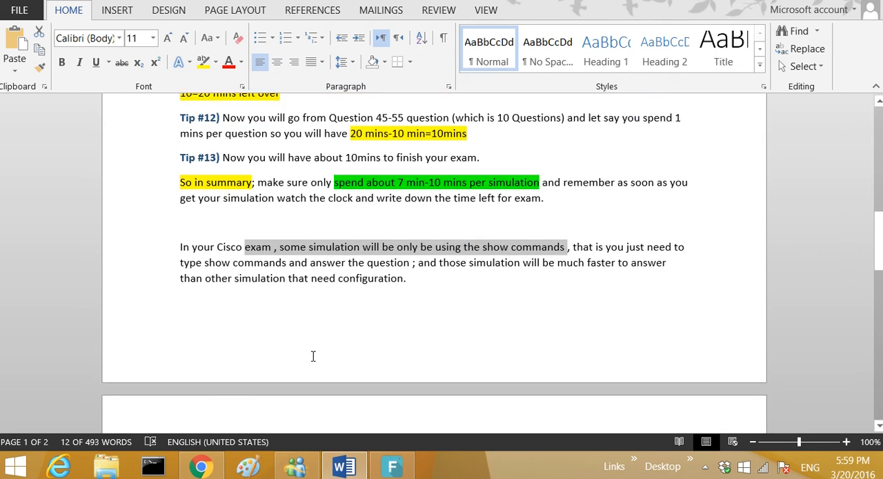
- On page 2, highlight the Tele question sentence and dismiss the low-battery warning
scroll(down, 3)
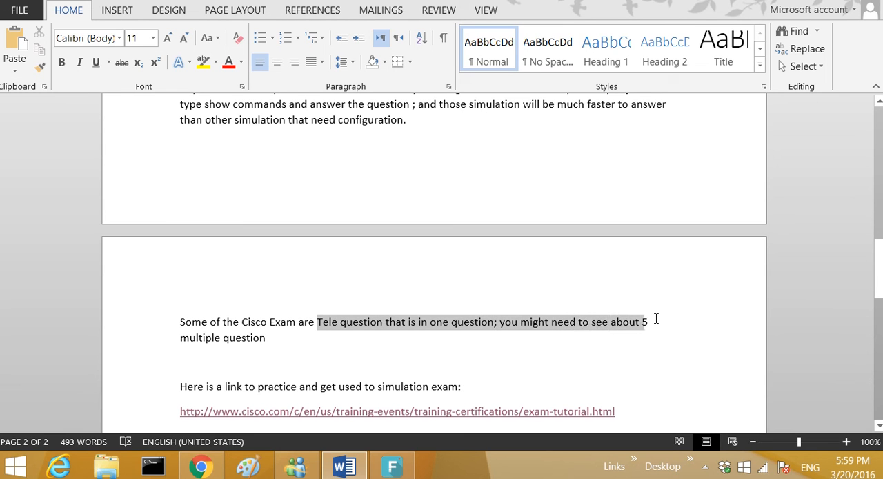
drag(647, 321, 265, 337)
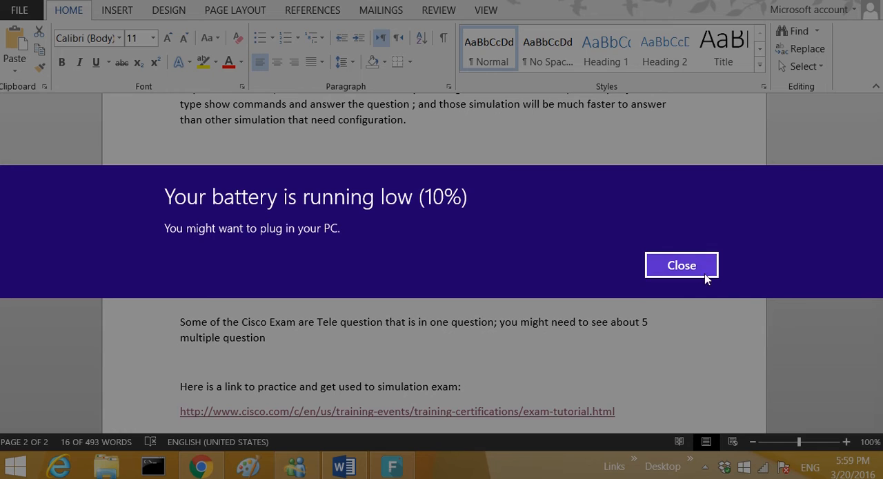
click(680, 265)
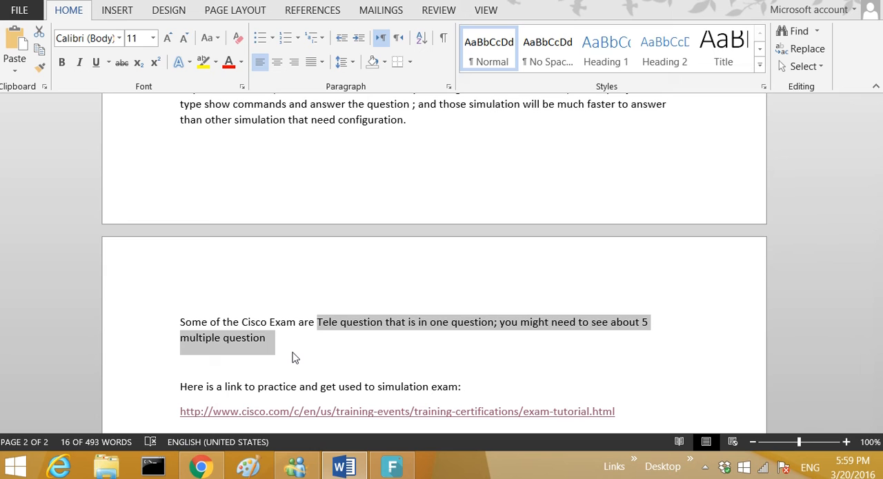
mouse_move(293, 351)
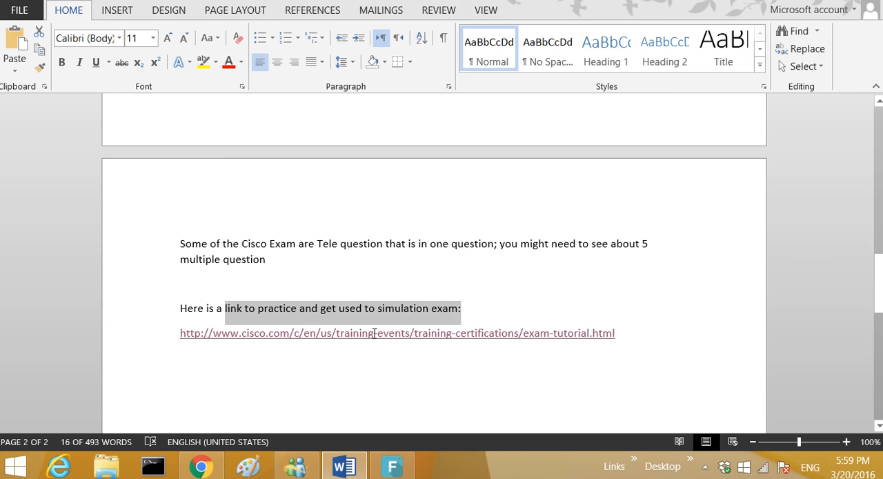
mouse_move(353, 340)
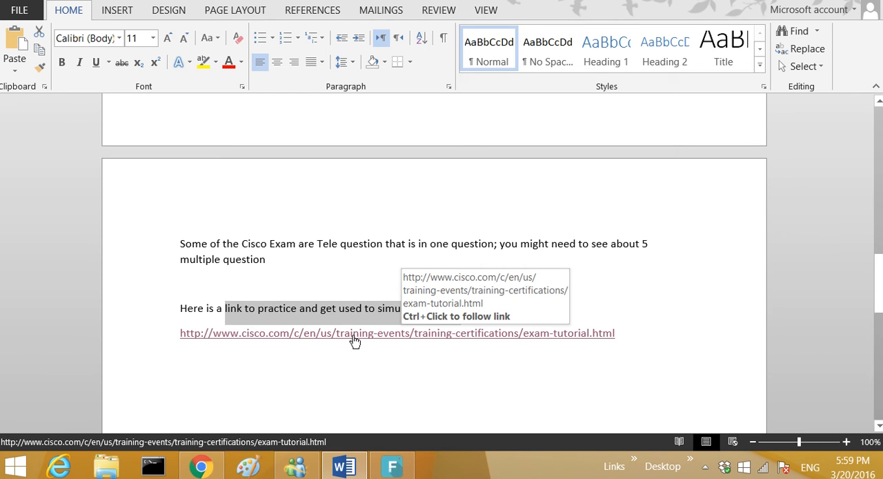
- Follow the cisco.com exam tutorial link into Chrome and select the address bar
click(355, 333)
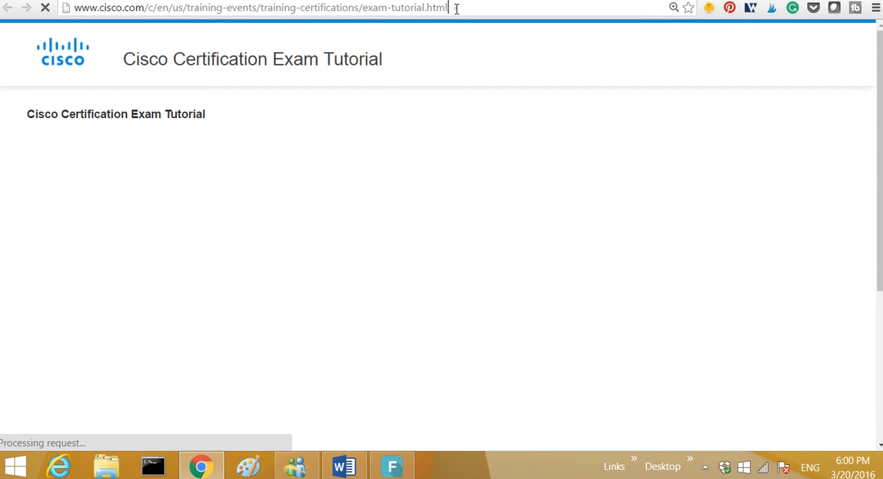
click(252, 11)
text(asmed.com)
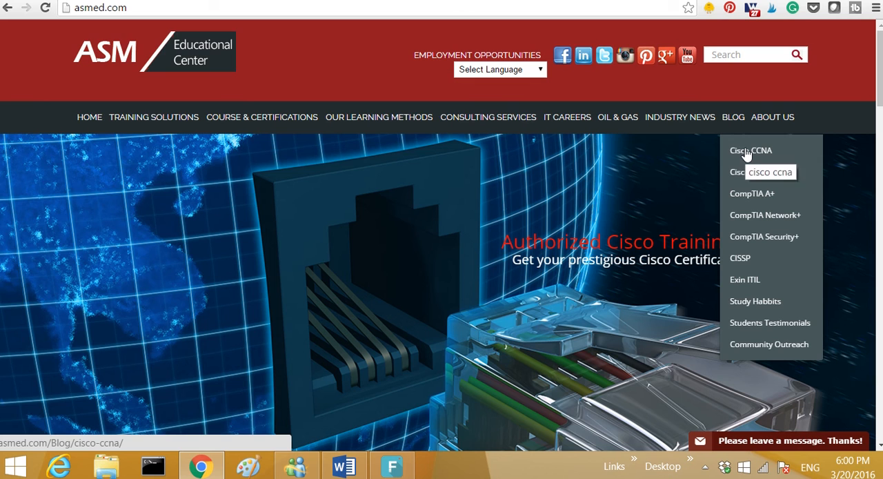
mouse_move(749, 171)
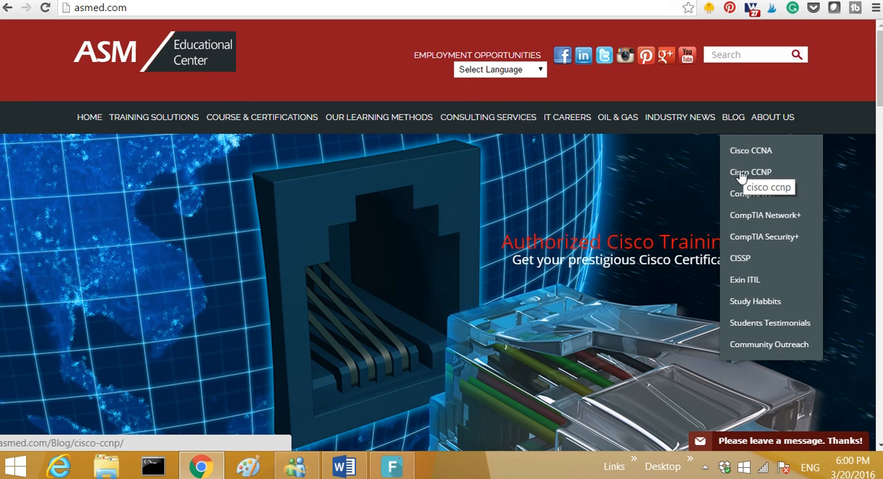
- Browse asmed.com's Cisco CCNA blog category and open the Extended Access List post
click(750, 150)
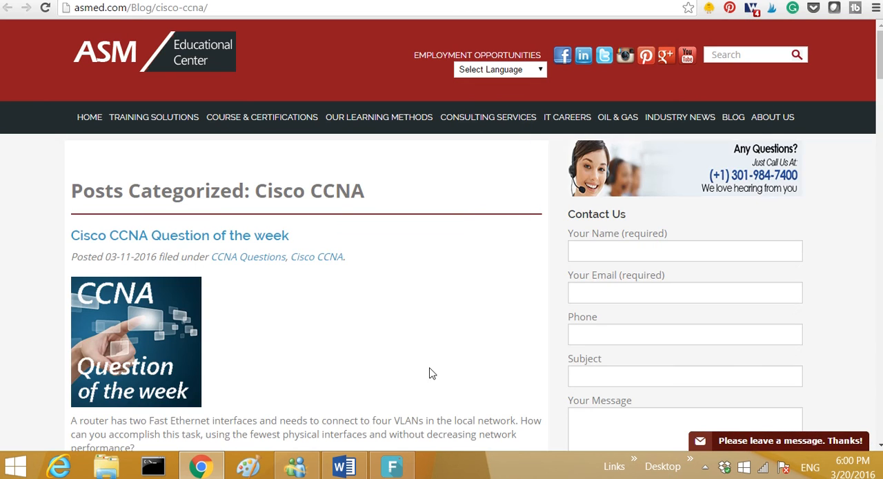
scroll(down, 3)
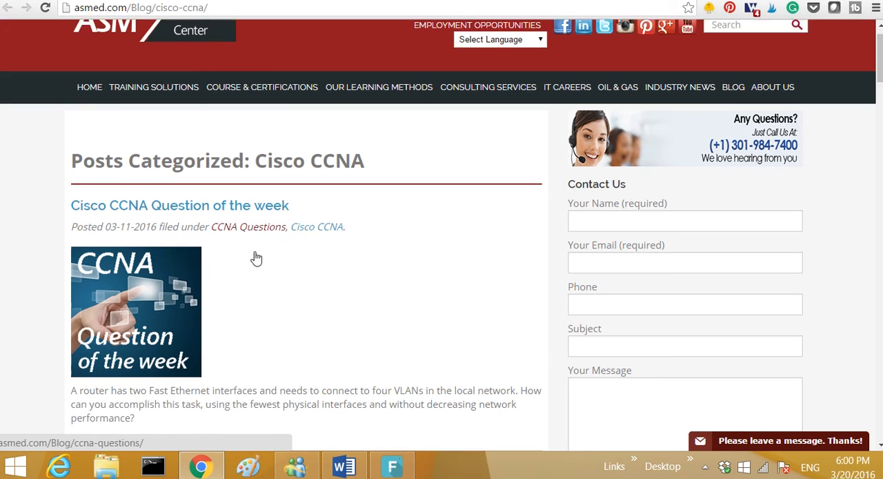
scroll(down, 3)
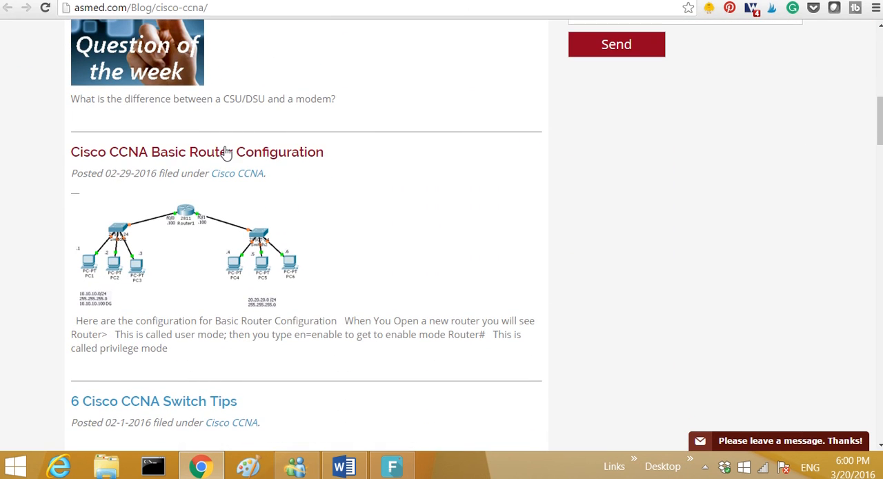
mouse_move(225, 155)
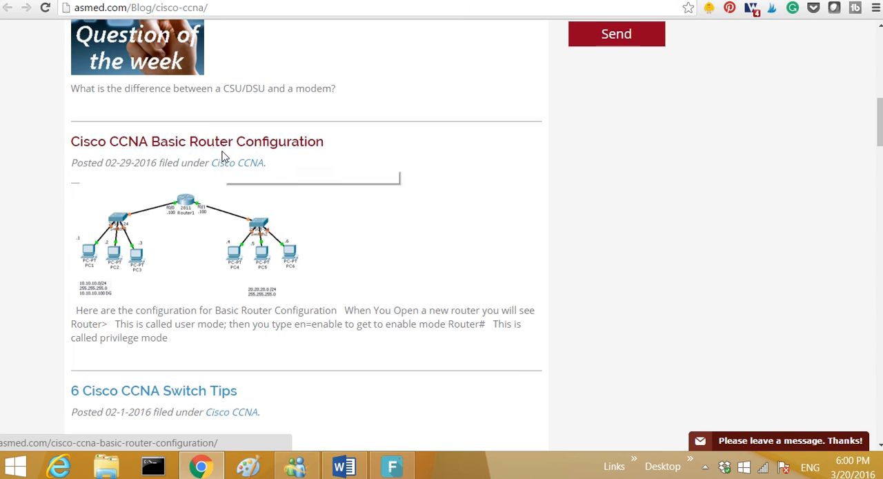
scroll(down, 3)
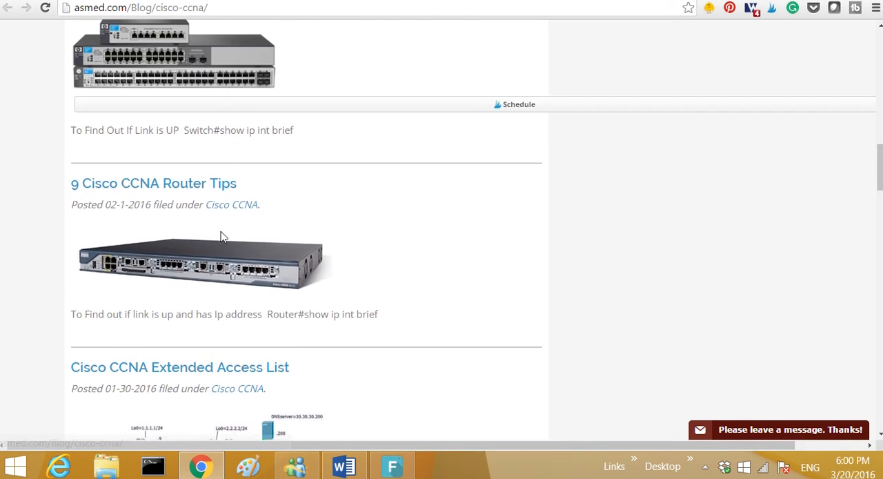
scroll(down, 3)
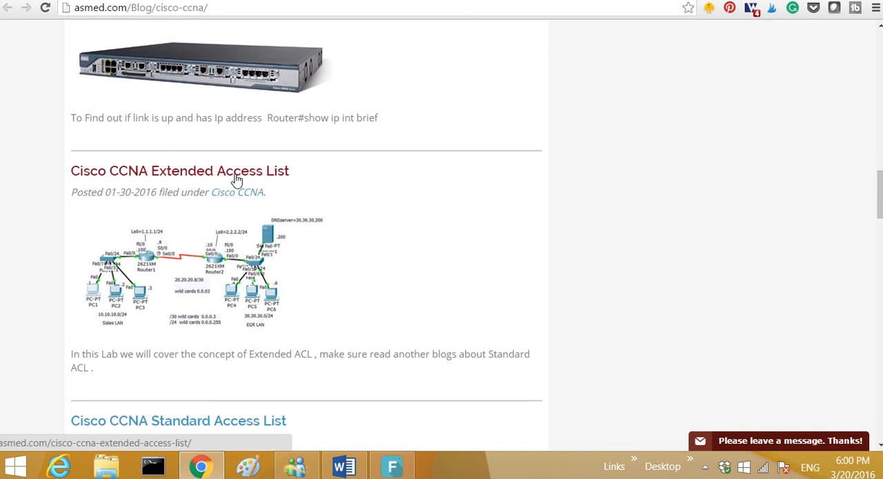
click(170, 171)
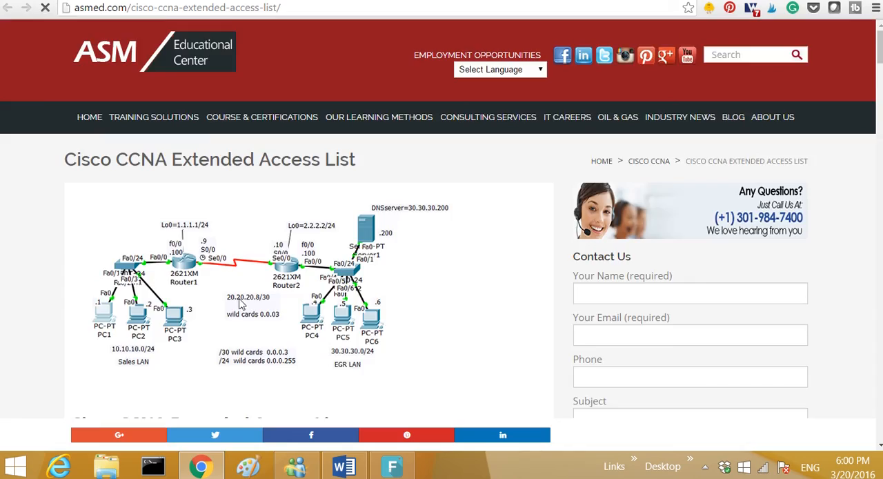
scroll(down, 3)
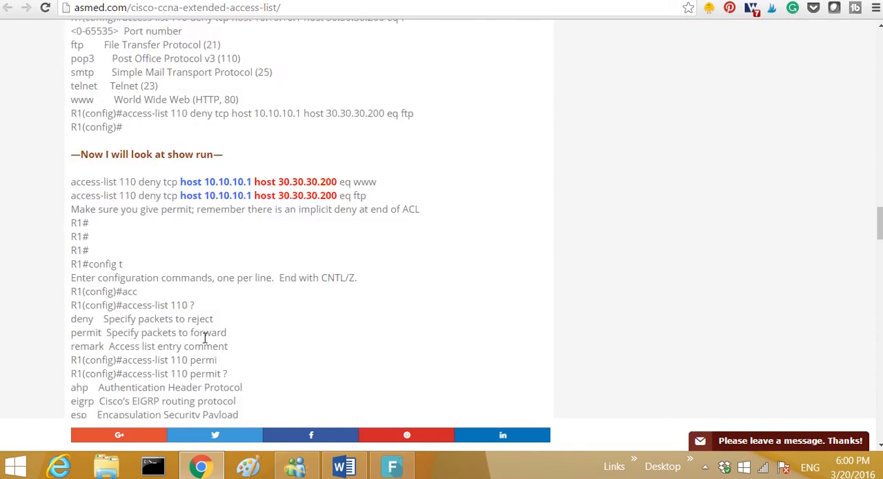
scroll(down, 3)
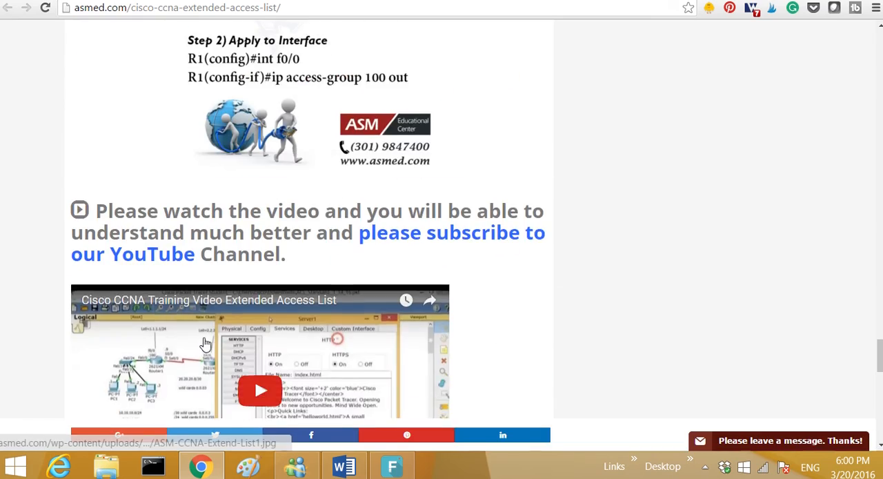
scroll(up, 3)
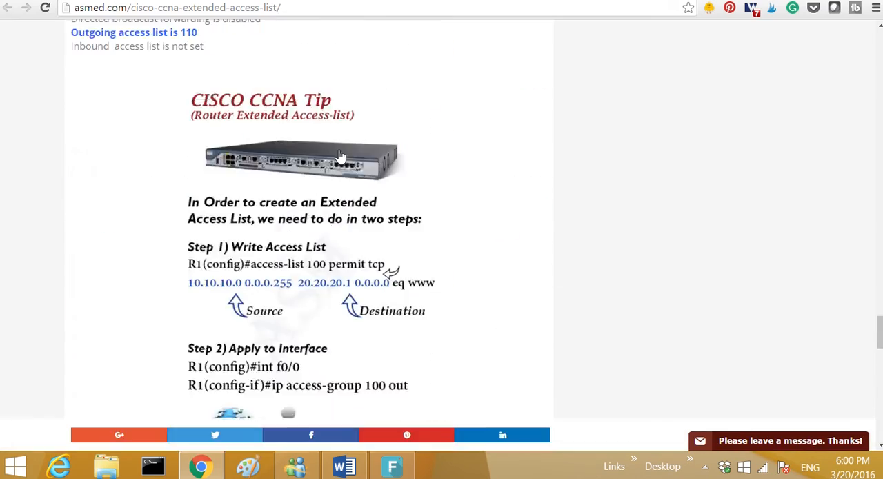
scroll(up, 3)
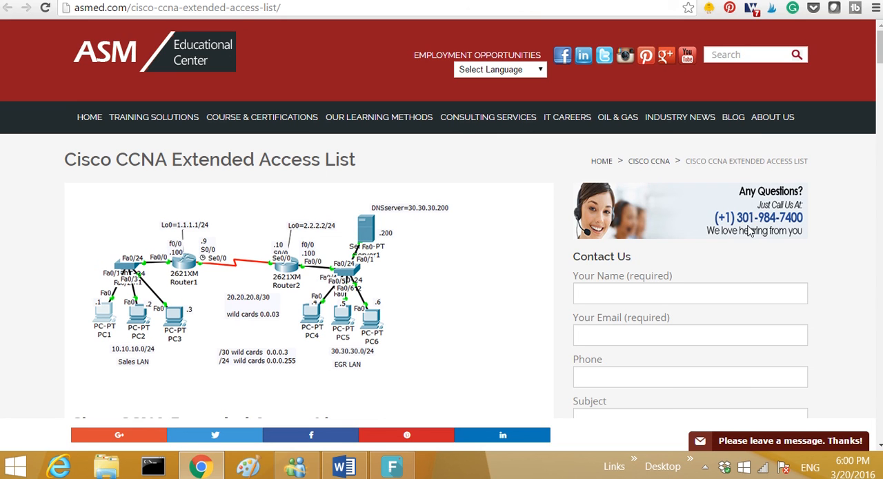
mouse_move(764, 227)
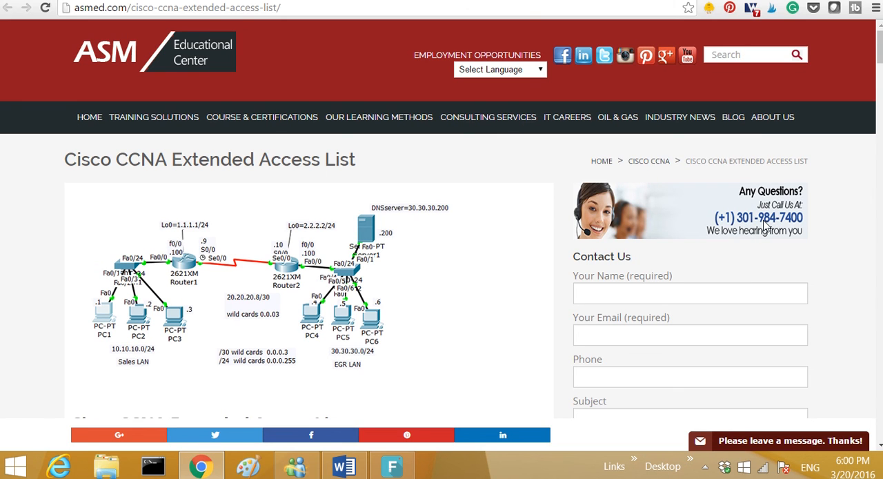
mouse_move(789, 234)
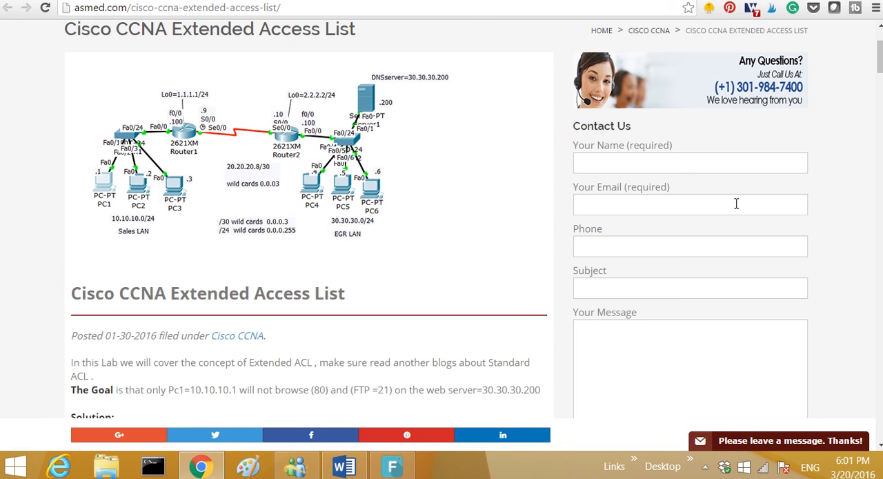
mouse_move(486, 206)
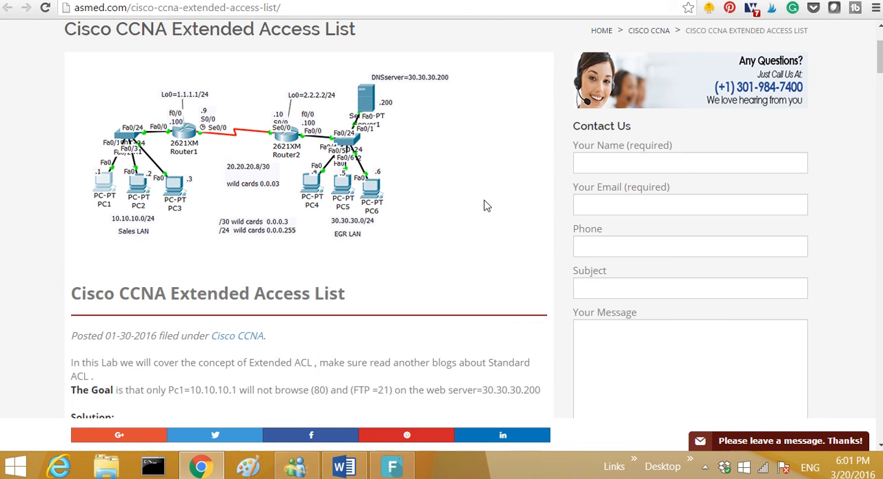